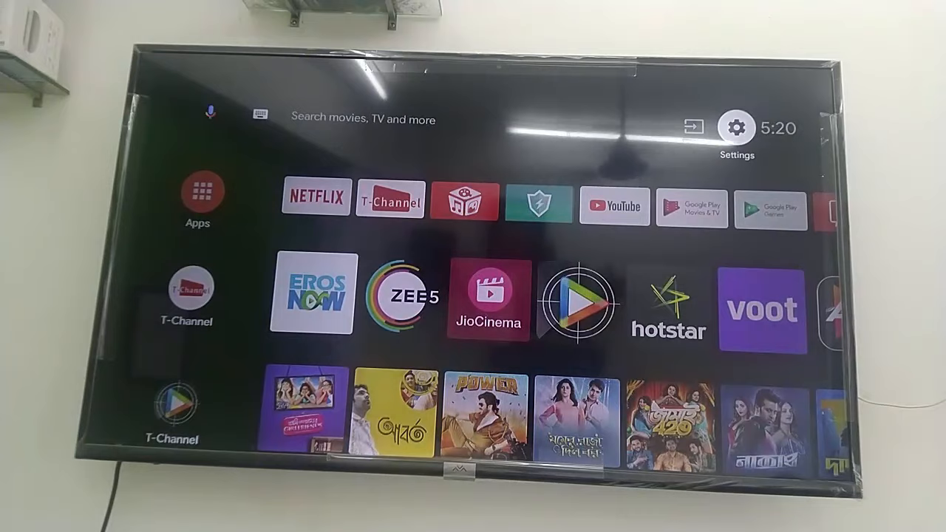
Step: Open the Settings panel and scroll down to the Remote & accessories section
left_click(736, 127)
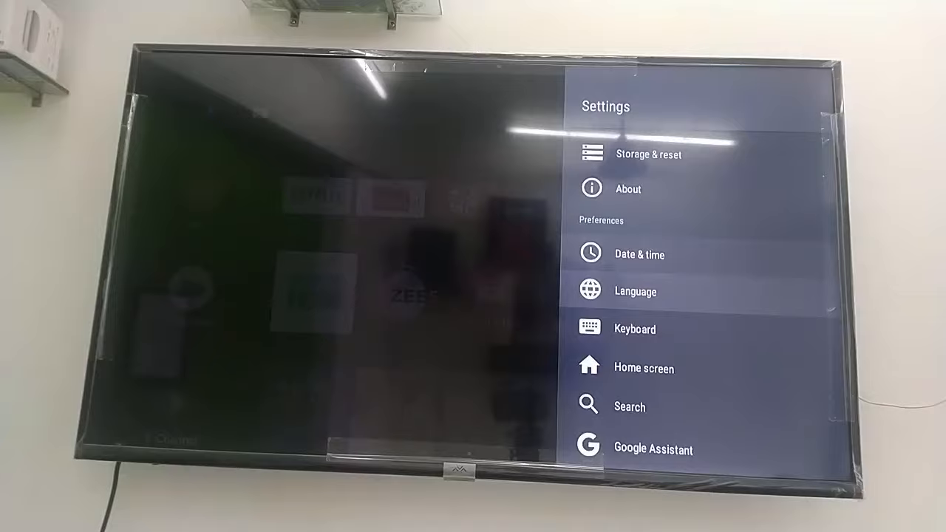
scroll("down", 3)
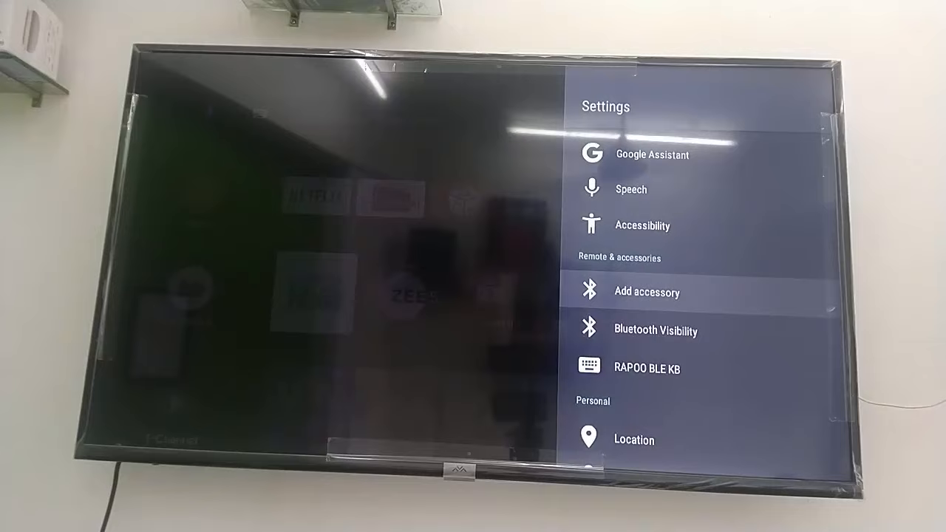
left_click(646, 292)
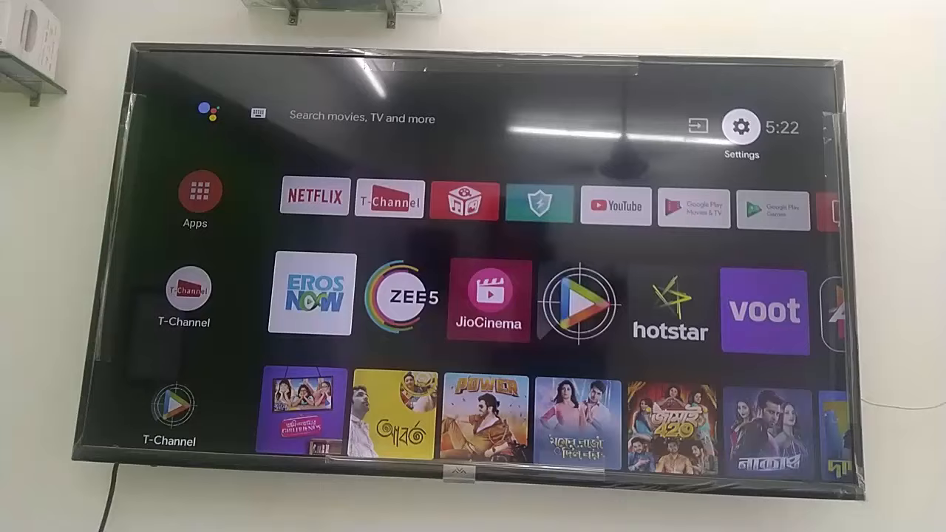
Step: Reopen Settings to confirm BLAUTVSB-01 shows as Connected under Remote & accessories
left_click(741, 125)
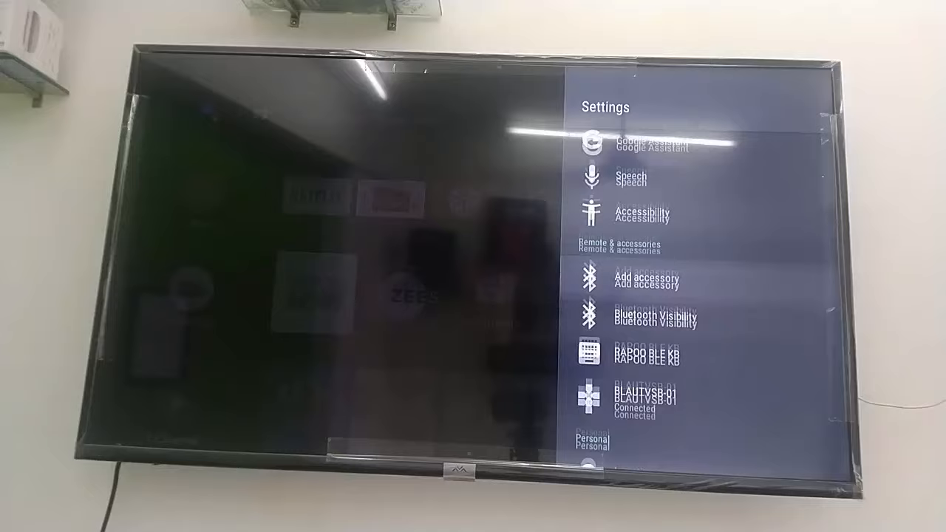